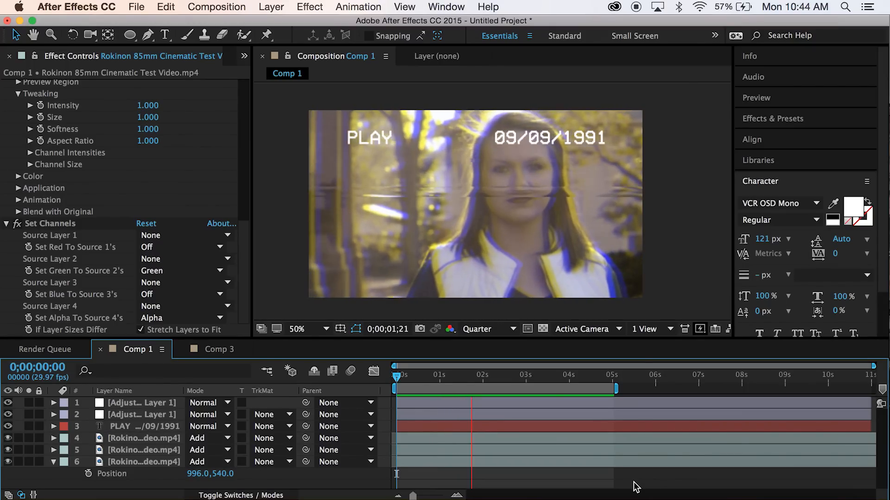
Create Comp 3 using the HDTV 1080 29.97 fps preset
left_click(217, 7)
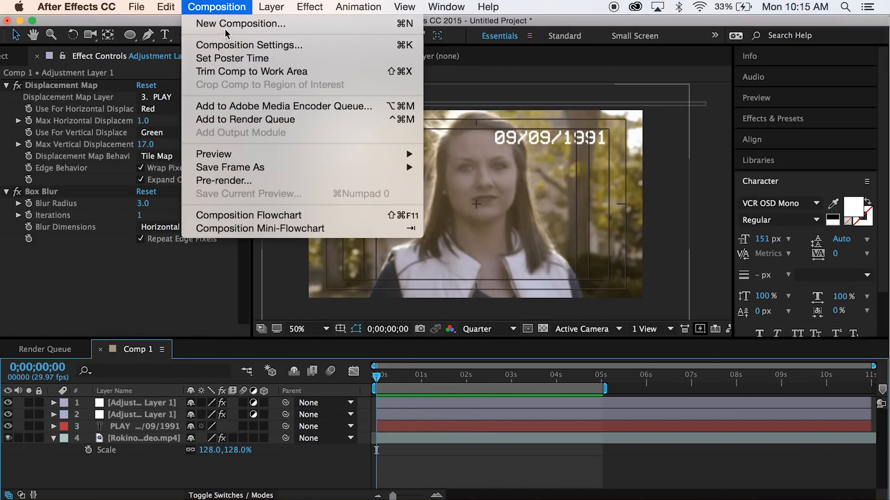
left_click(248, 45)
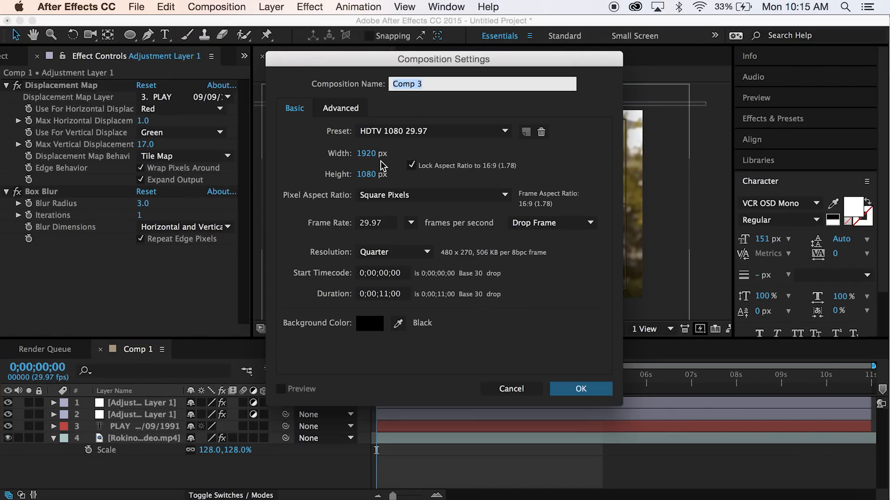
mouse_move(362, 242)
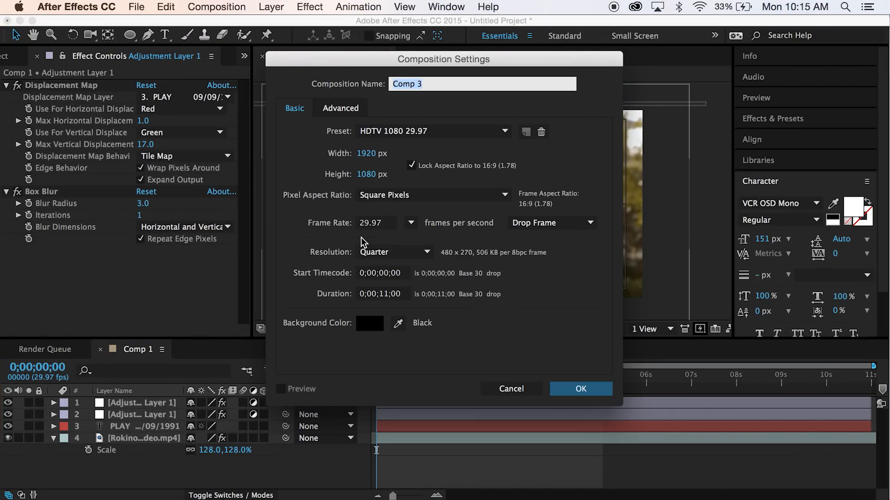
left_click(580, 389)
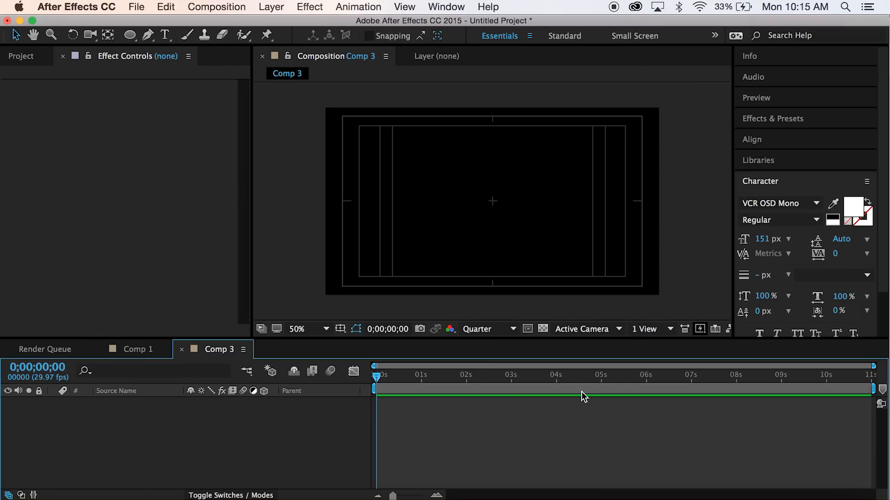
Add Adjustment Layer 3 to Comp 3 from the Layer > New menu
left_click(271, 6)
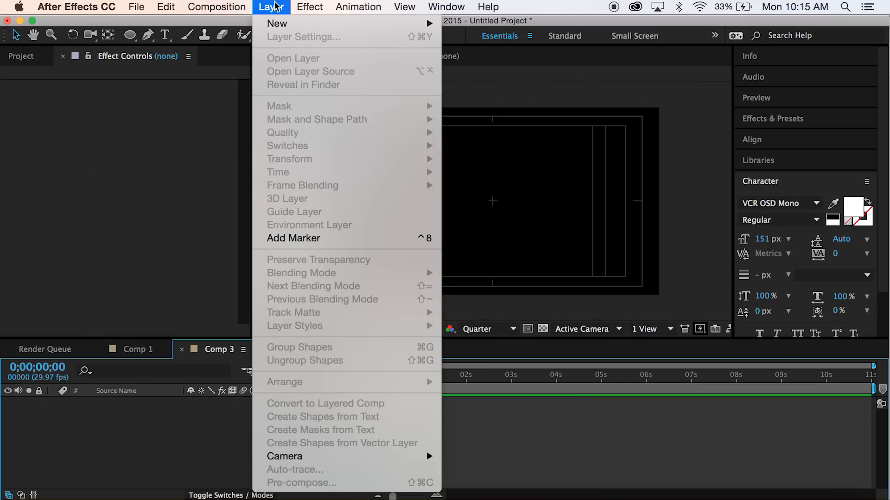
mouse_move(291, 23)
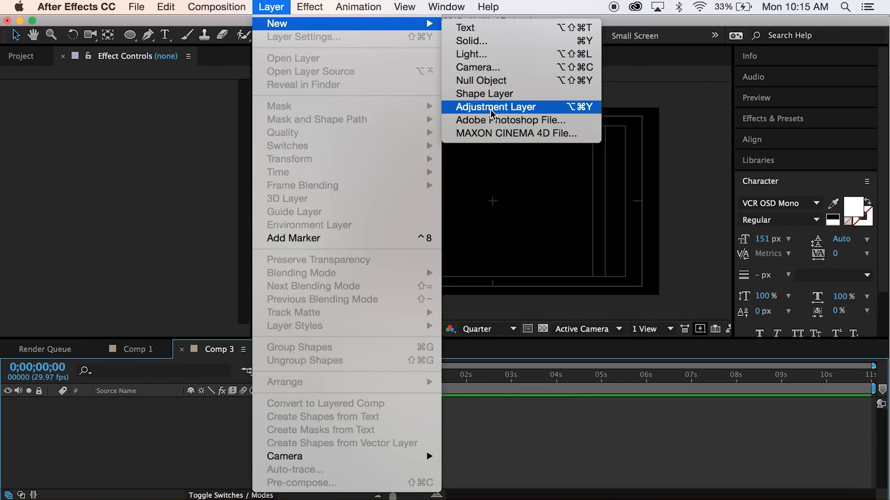
left_click(495, 107)
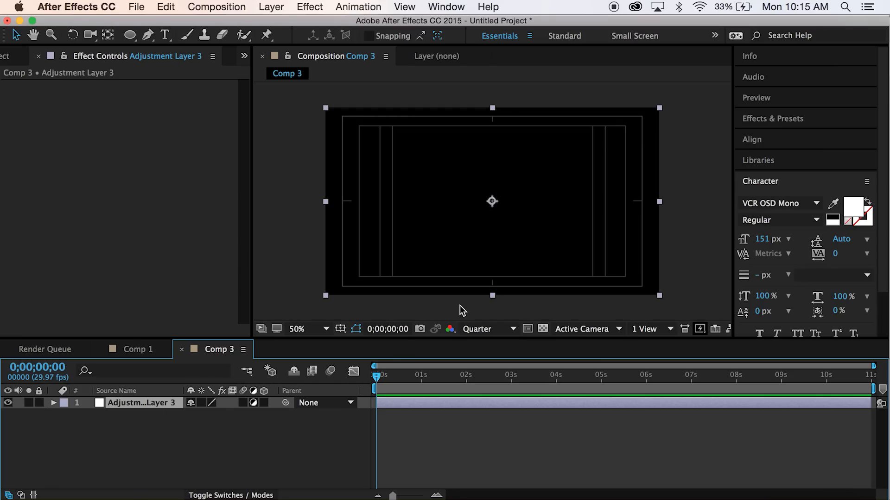
mouse_move(172, 371)
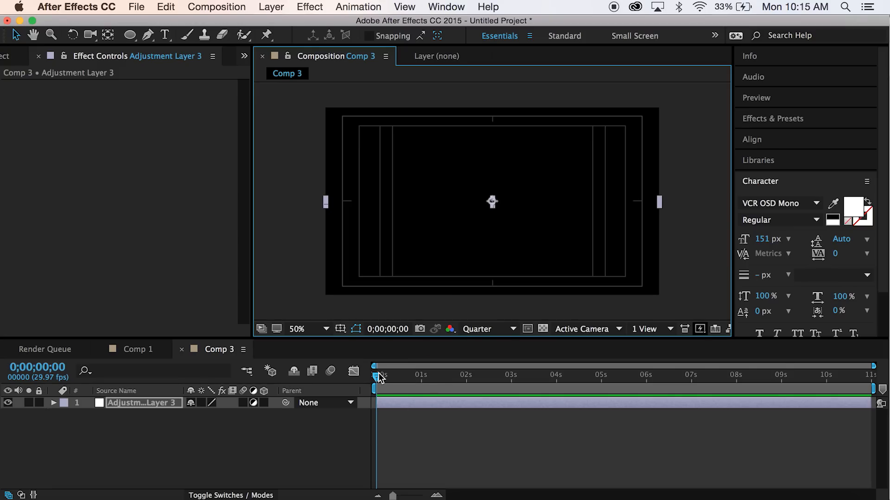
mouse_move(536, 207)
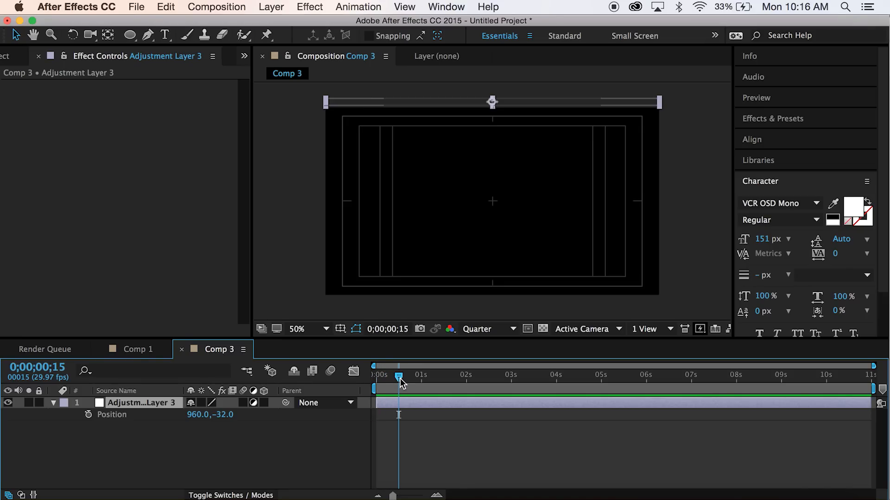
Keyframe the strip's Position moving from top to bottom, then ease the keyframes
left_click(88, 414)
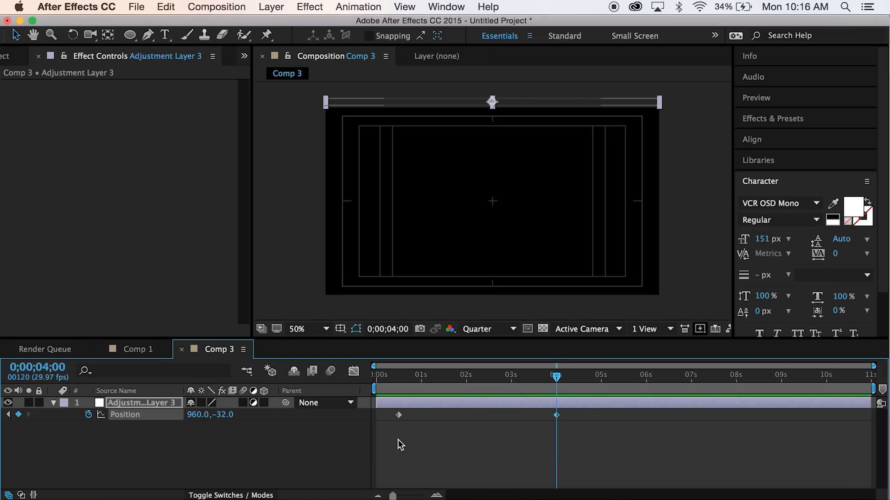
mouse_move(557, 109)
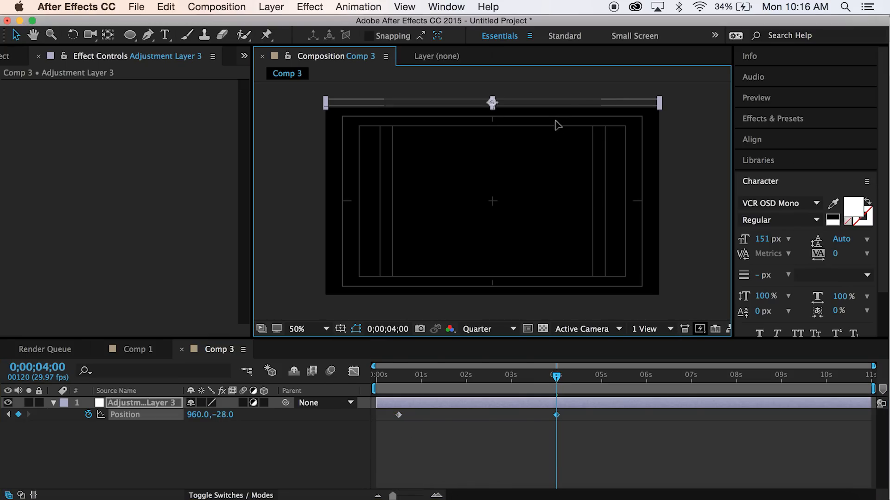
left_click_drag(492, 103, 492, 299)
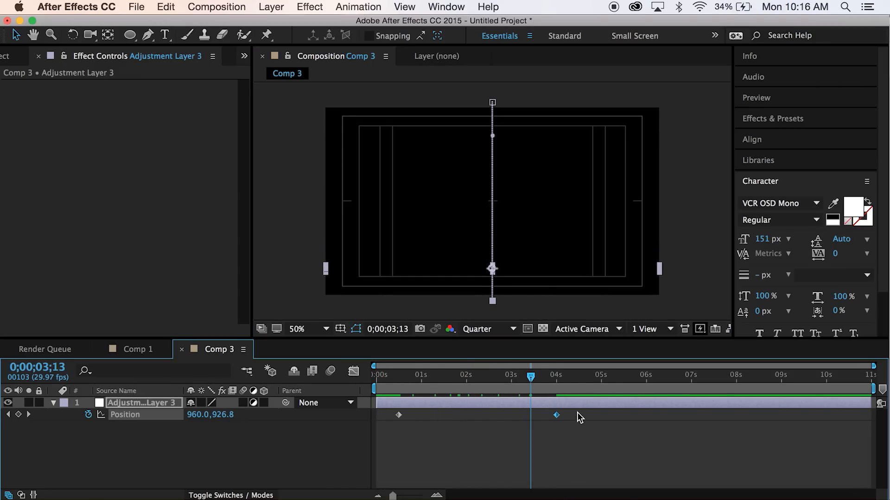
left_click(399, 414)
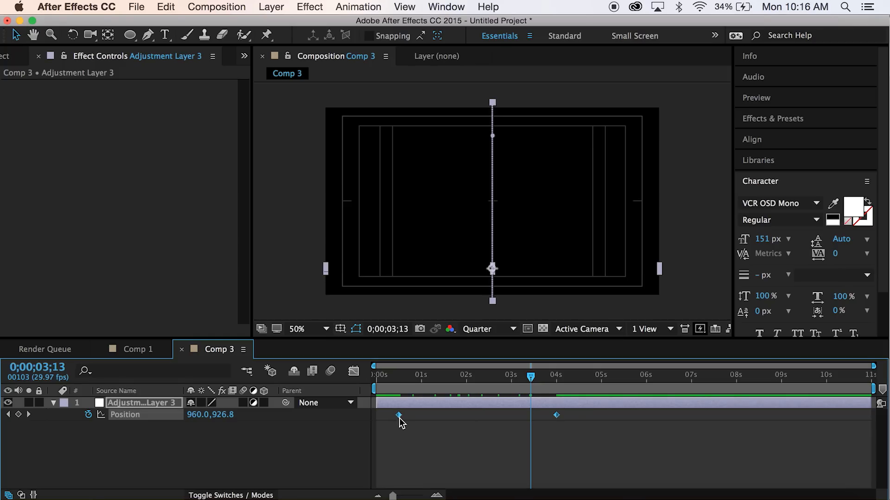
right_click(399, 415)
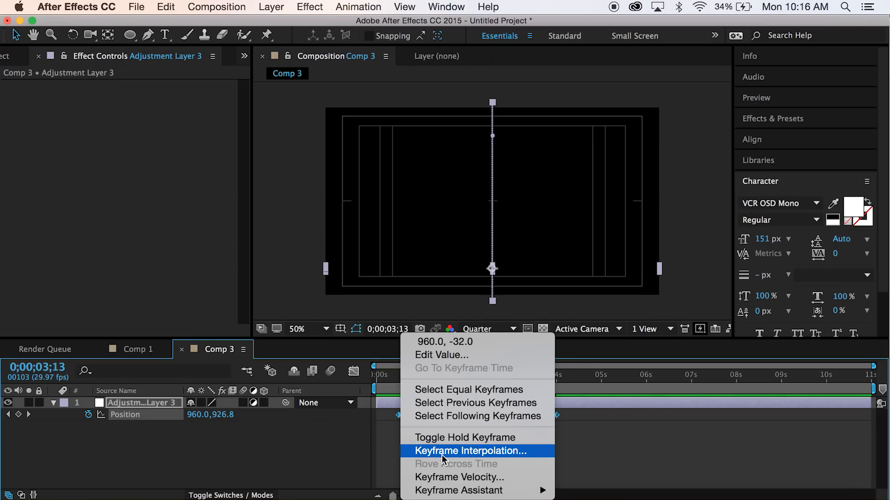
mouse_move(458, 490)
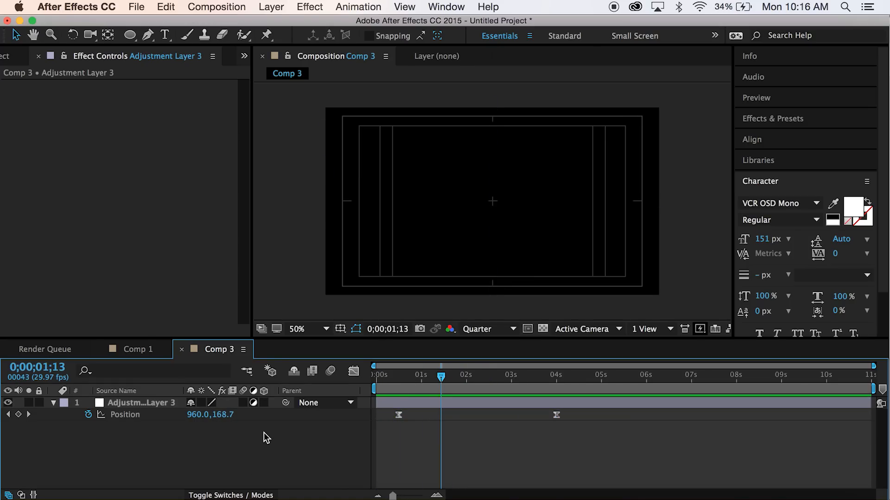
Give the Rokinon video layer a Box Blur with Blur Radius 1.0
left_click(21, 56)
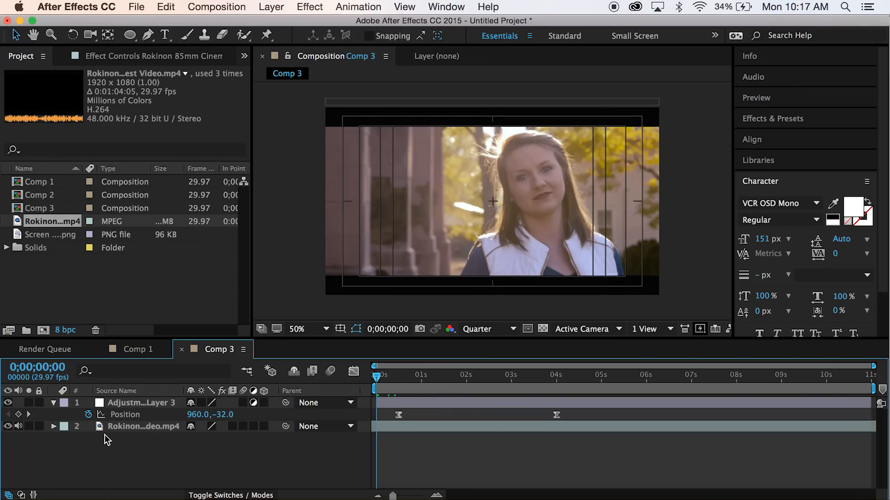
left_click(143, 426)
type("box blur")
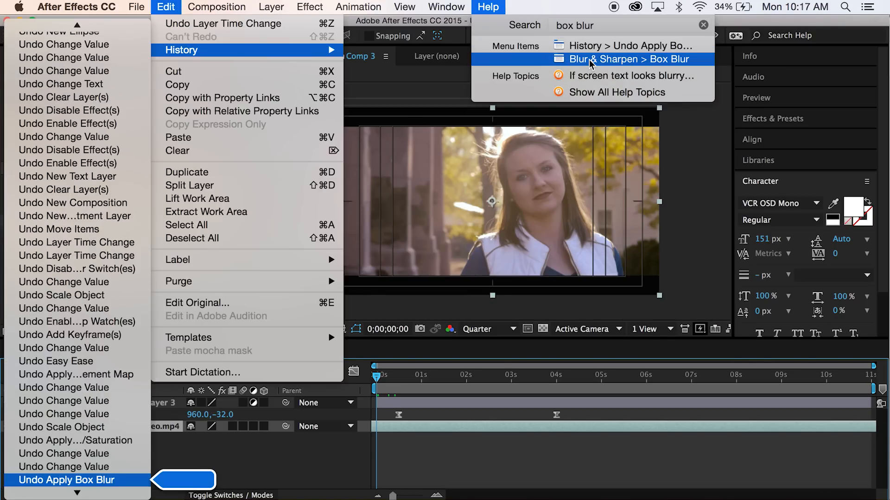
left_click(630, 59)
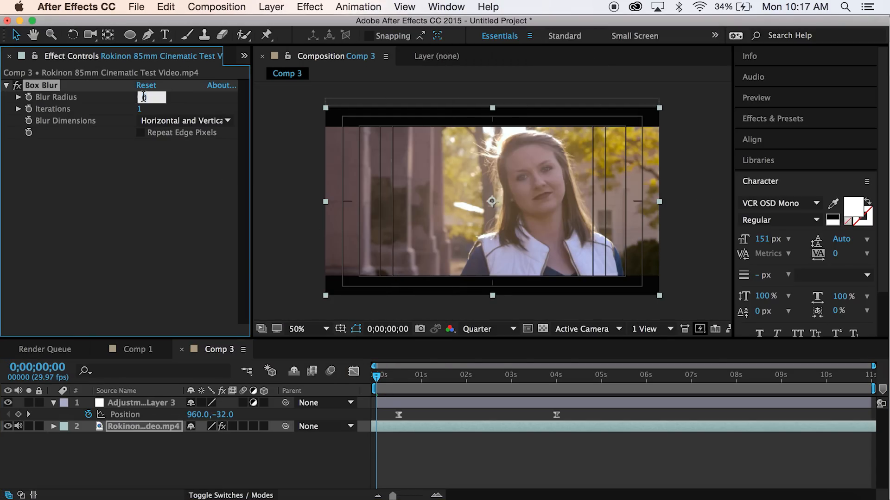
type("1.0")
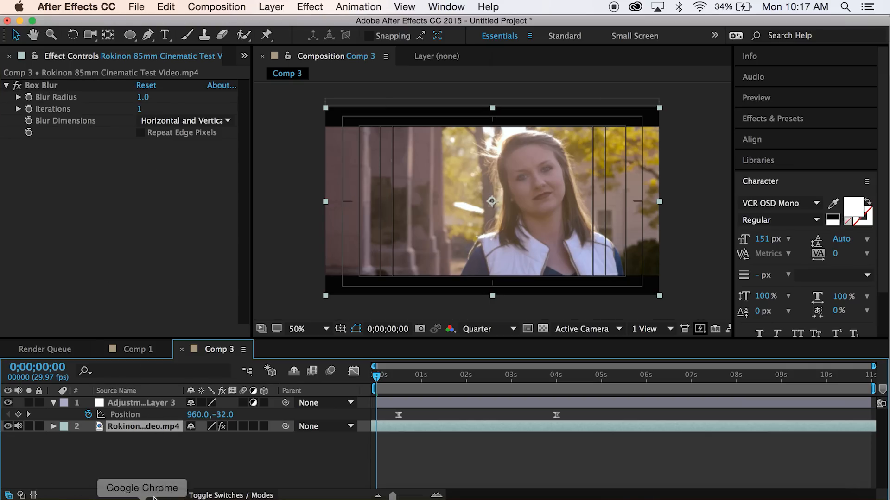
mouse_move(98, 217)
type("add grain")
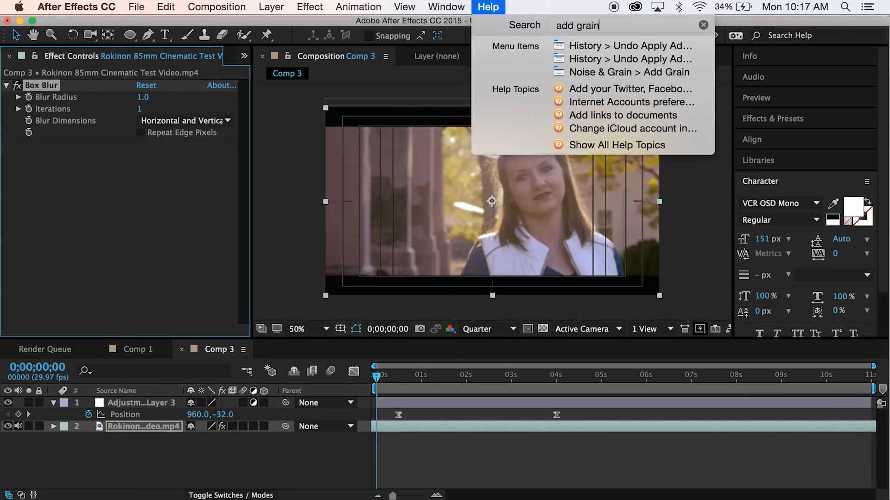
Add Grain to the Rokinon video with Viewing Mode set to Final Output
left_click(629, 72)
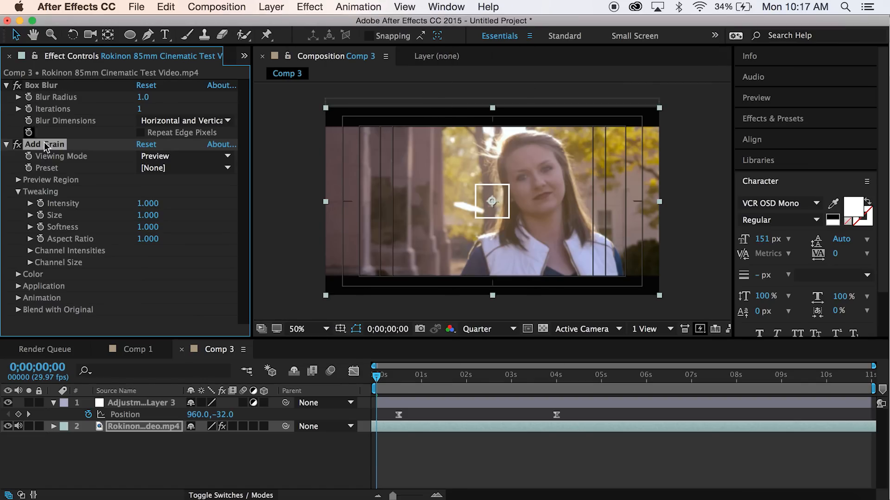
left_click(184, 156)
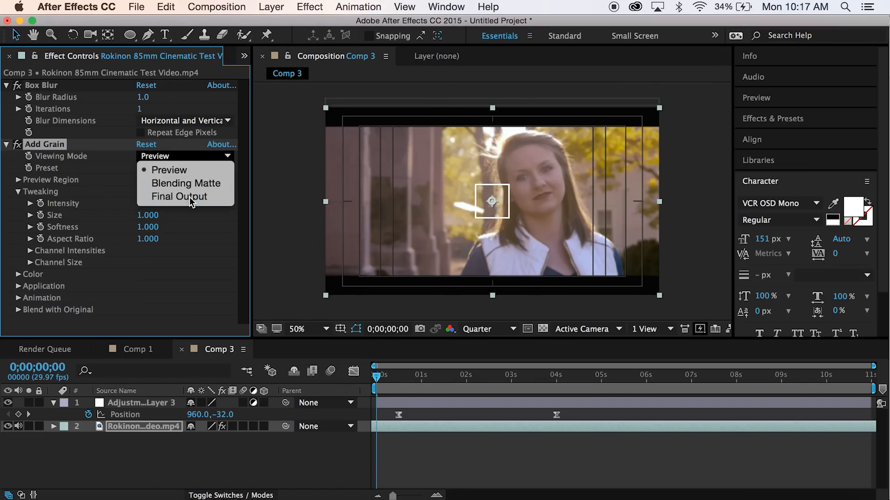
left_click(177, 196)
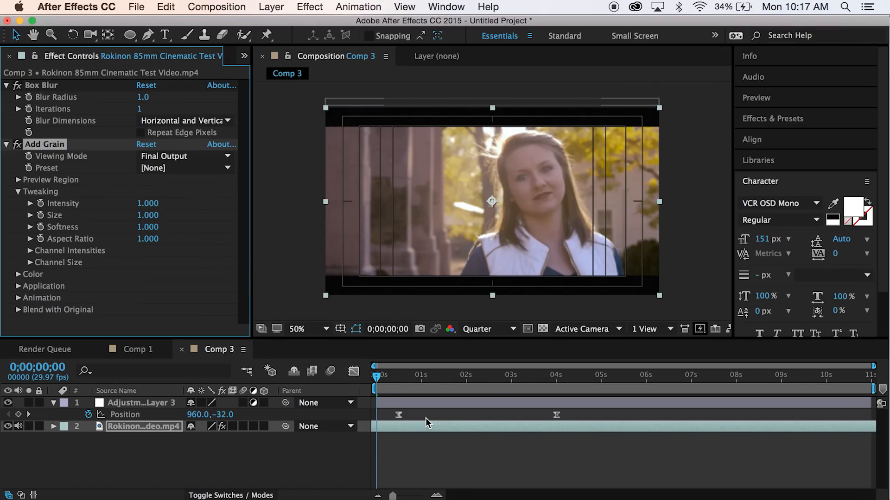
mouse_move(405, 383)
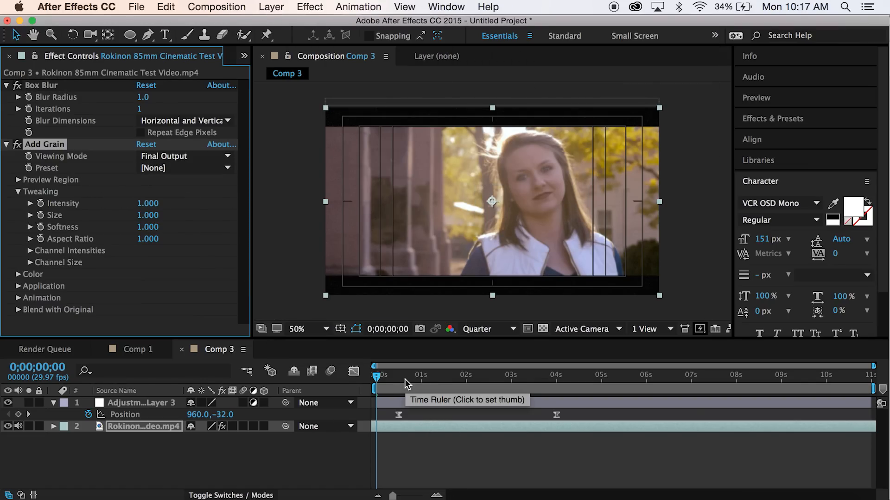
left_click(145, 426)
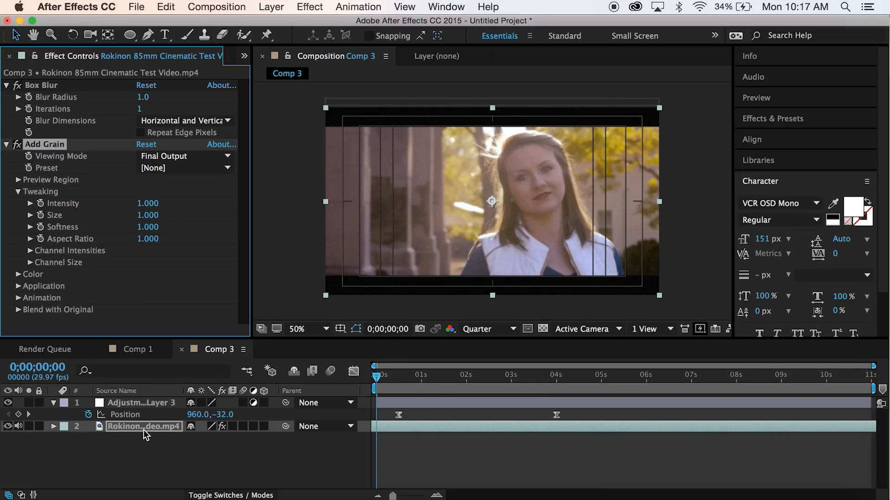
left_click(487, 7)
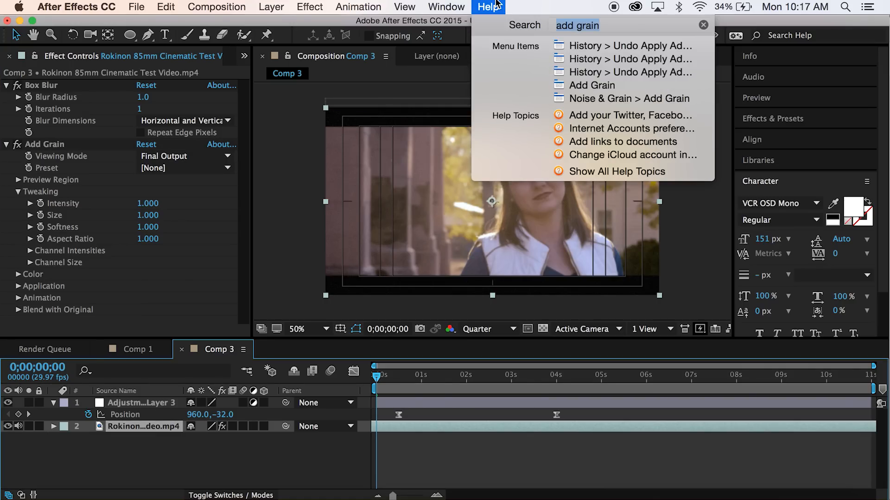
Apply Offset and keyframe Shift Center To near 1;10 through 1005, 942, back to 960
type("offse")
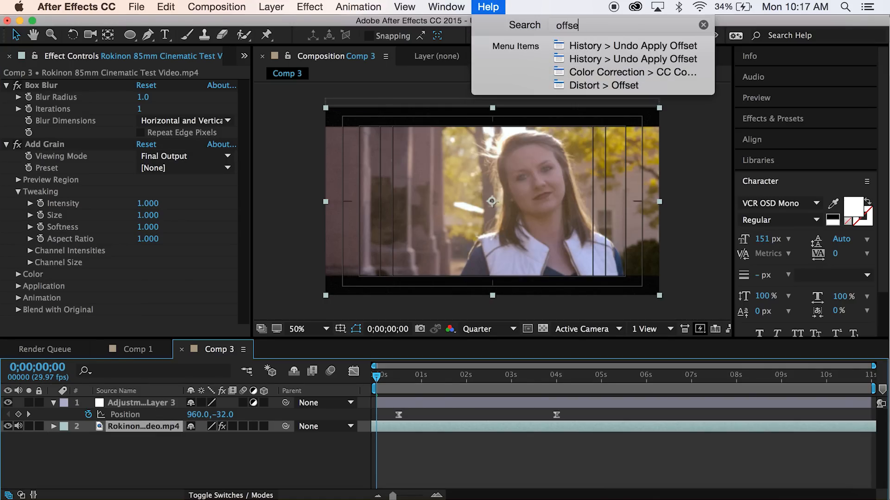
left_click(609, 85)
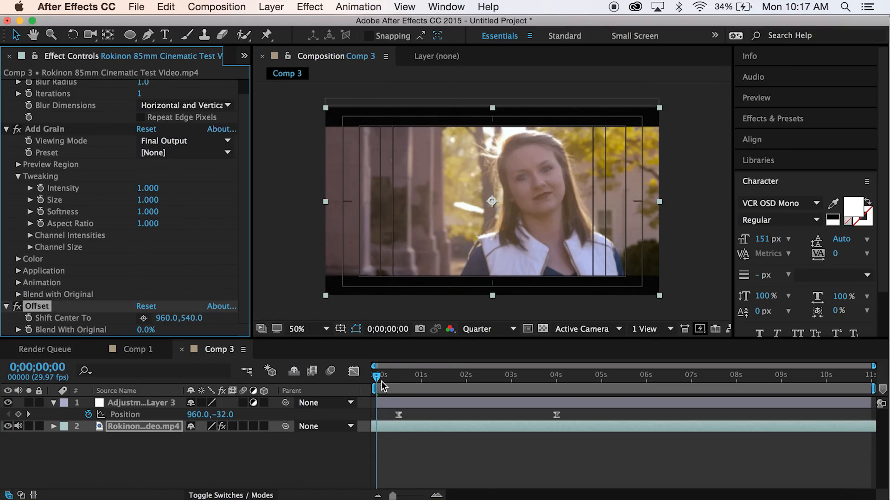
left_click_drag(376, 377, 436, 377)
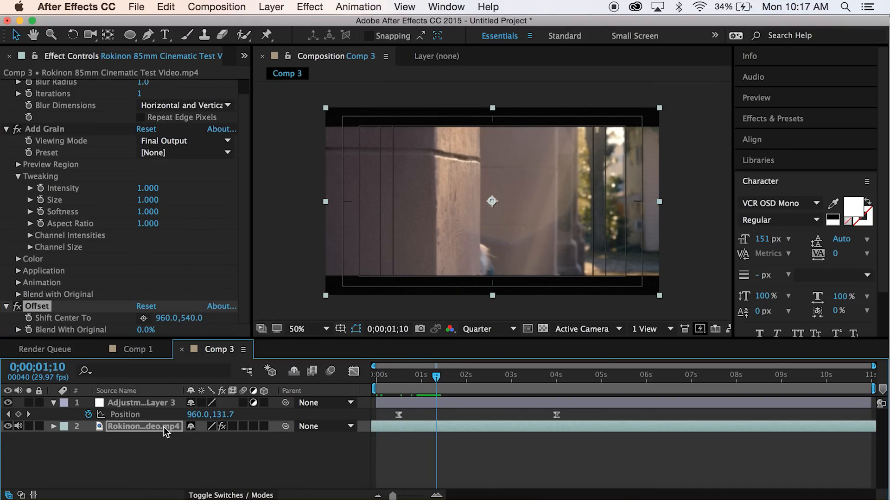
left_click(53, 426)
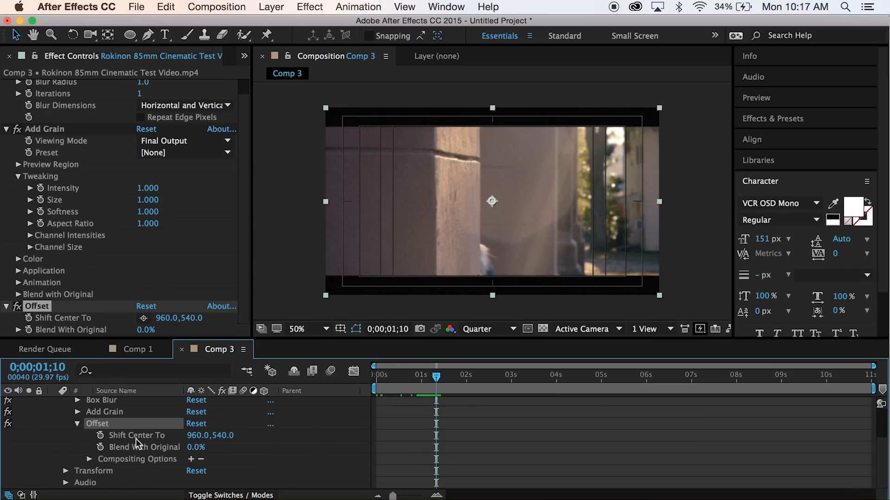
left_click(101, 435)
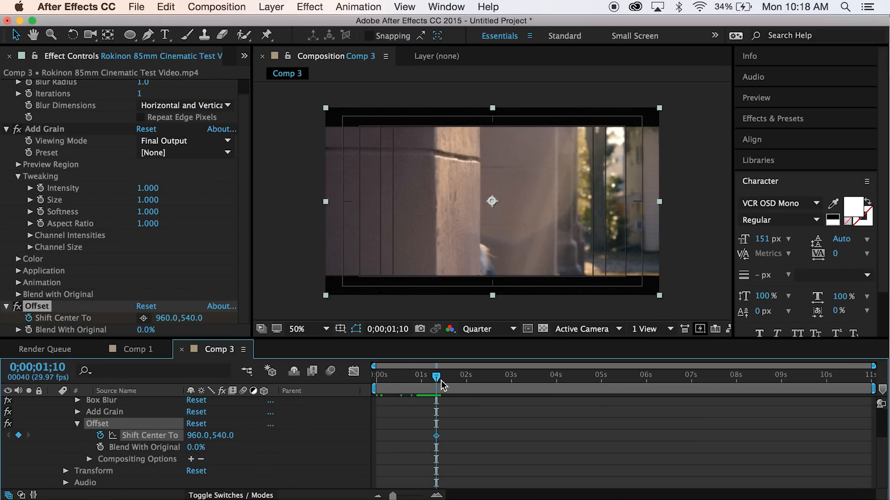
left_click_drag(437, 377, 453, 377)
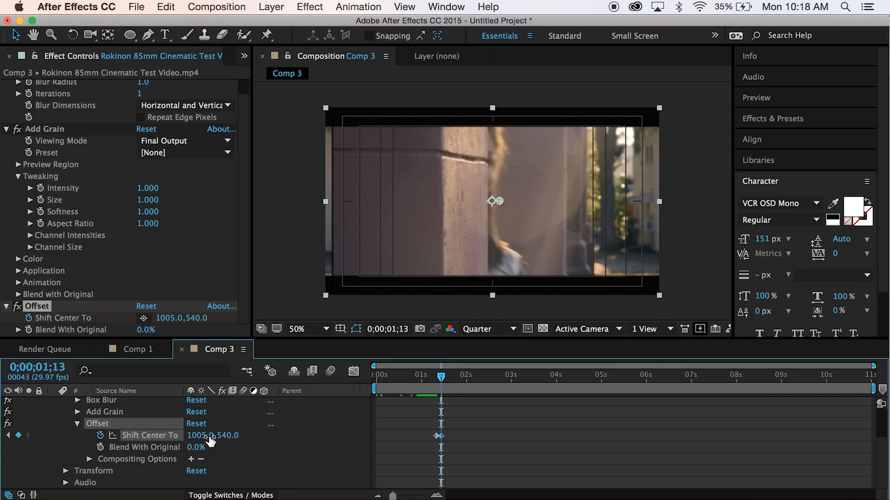
mouse_move(333, 119)
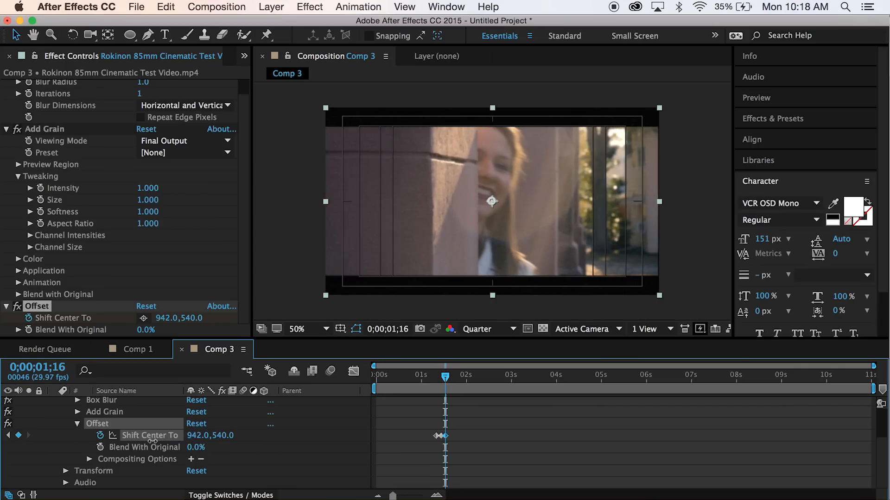
left_click_drag(491, 201, 485, 201)
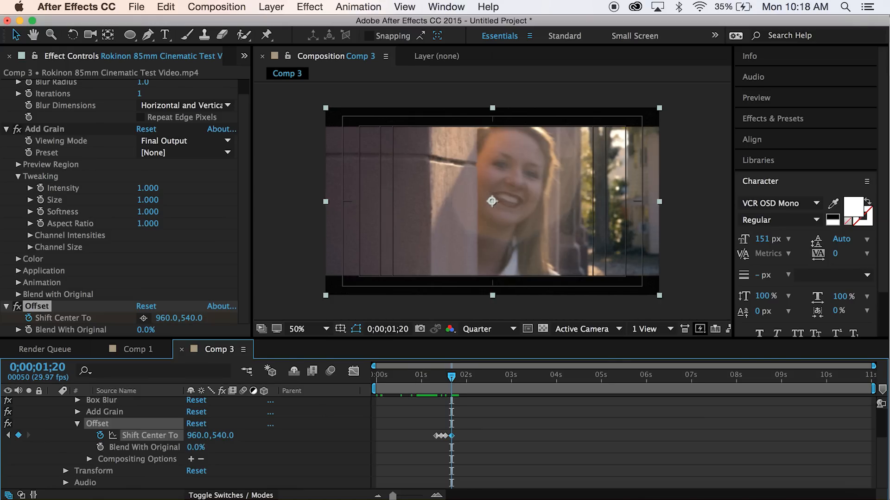
left_click_drag(451, 377, 442, 377)
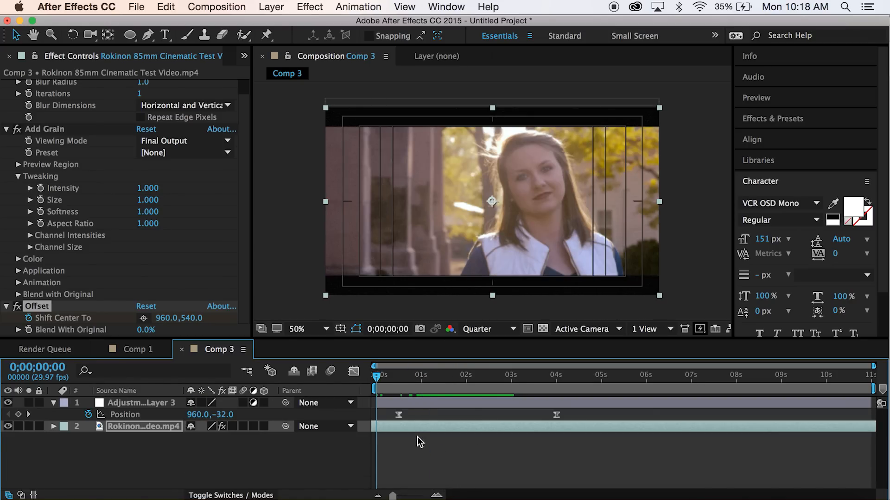
Apply Displacement Map to Adjustment Layer 3 with Max Horizontal Displacement 20
left_click(142, 402)
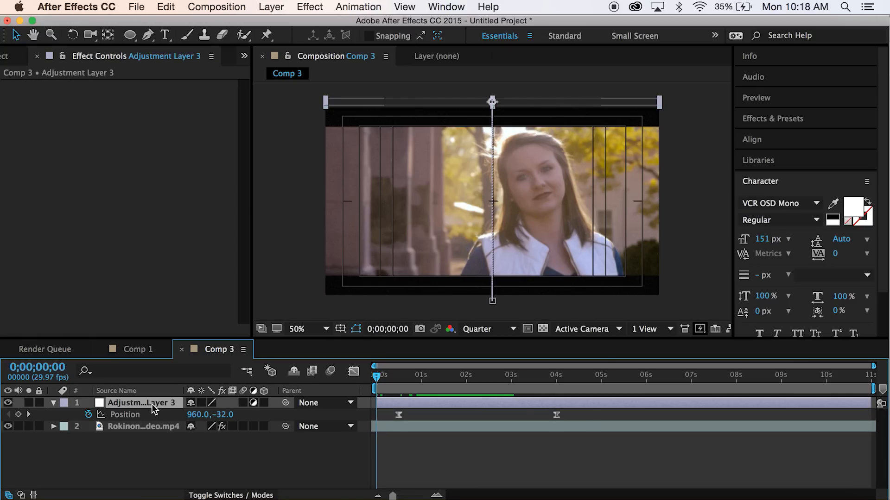
type("offset")
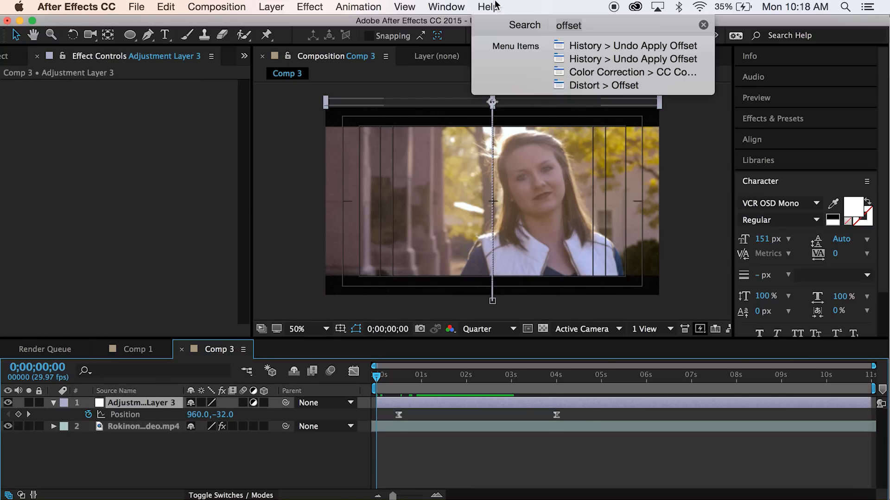
type("displace")
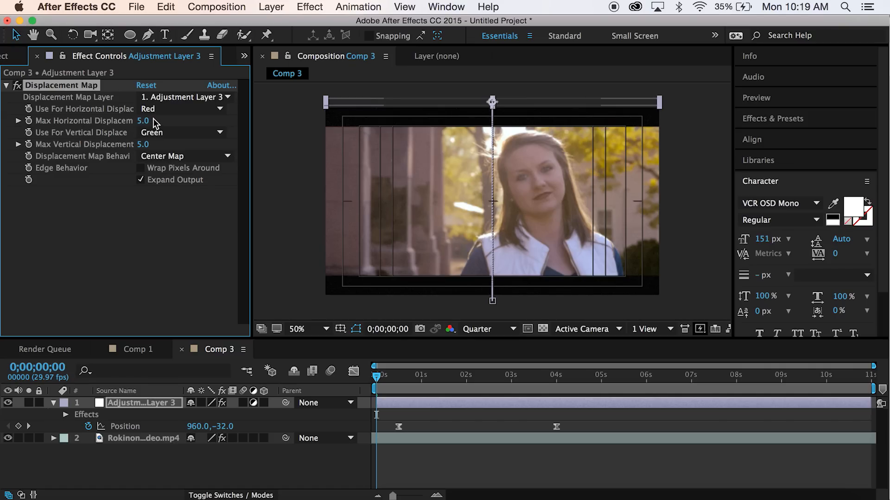
type("20")
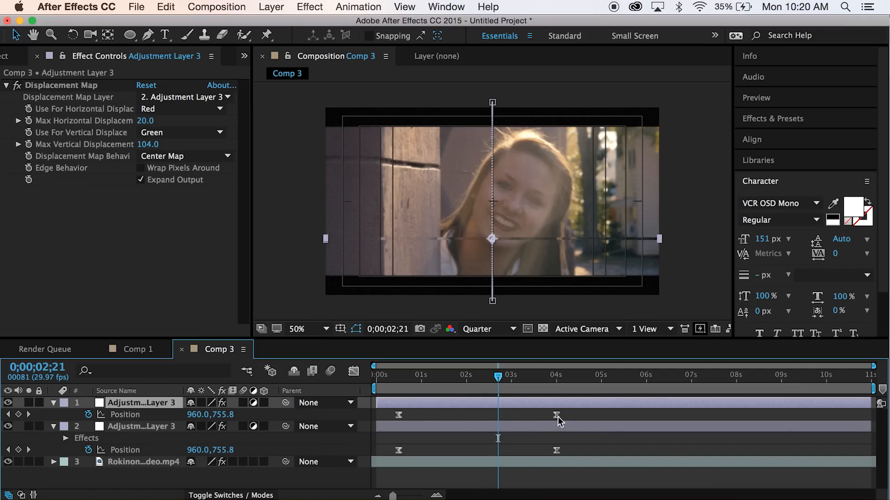
Nudge the copy's second Position keyframe slightly earlier and add an empty text layer
left_click_drag(556, 415, 549, 414)
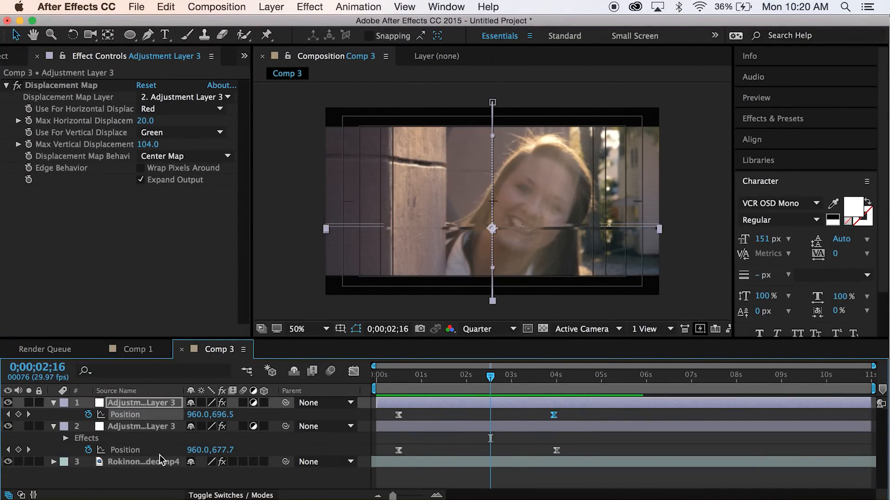
left_click(142, 462)
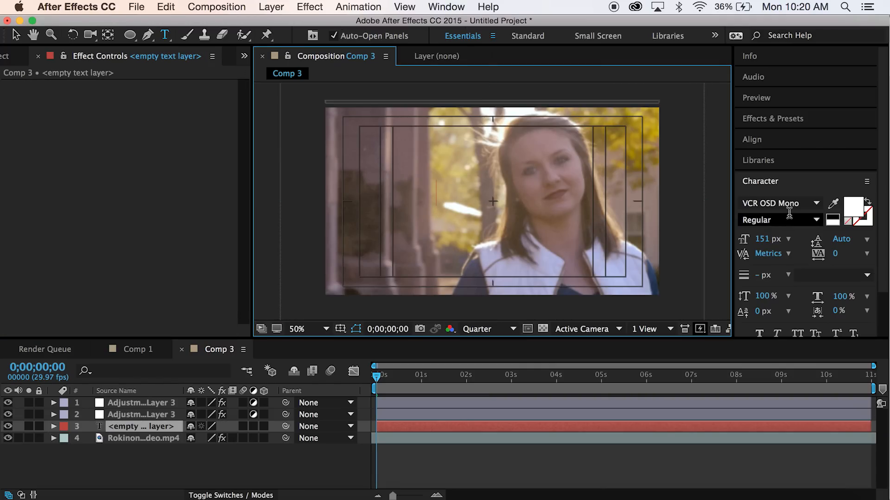
mouse_move(437, 191)
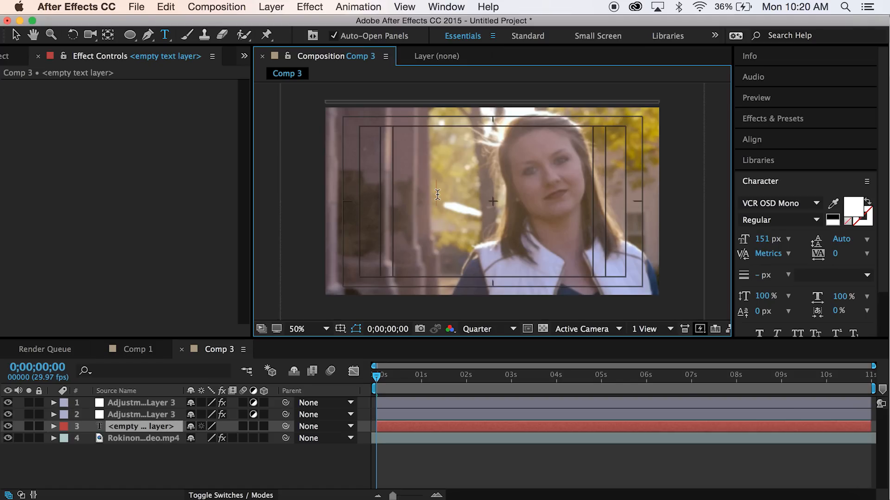
Type 'PLAY' and '09/09/1991' into the text layer in VCR OSD Mono
type("PLAY")
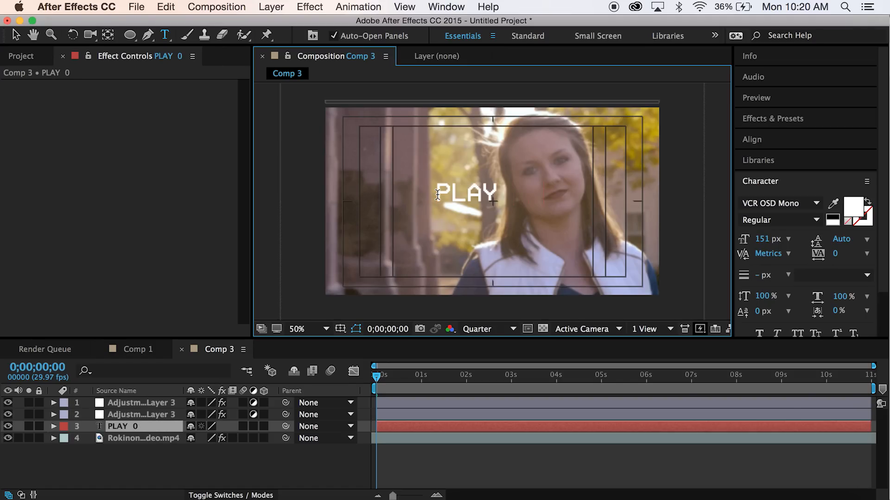
type("09/09/1991")
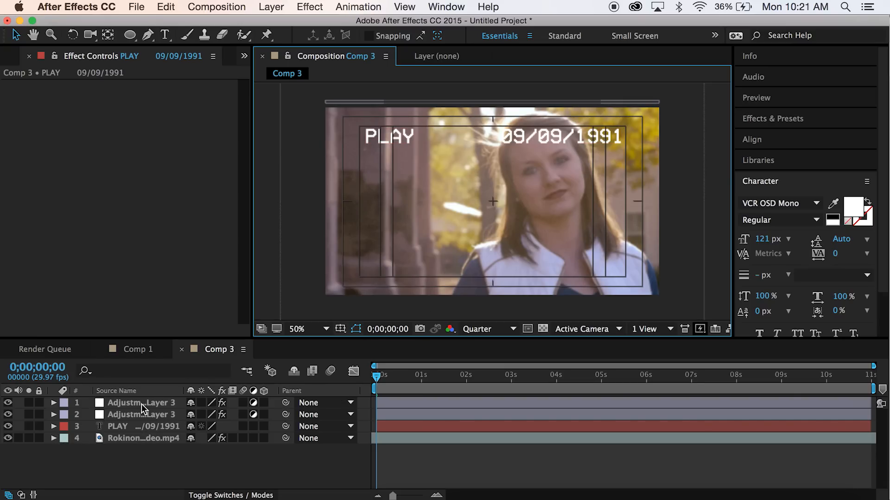
mouse_move(165, 412)
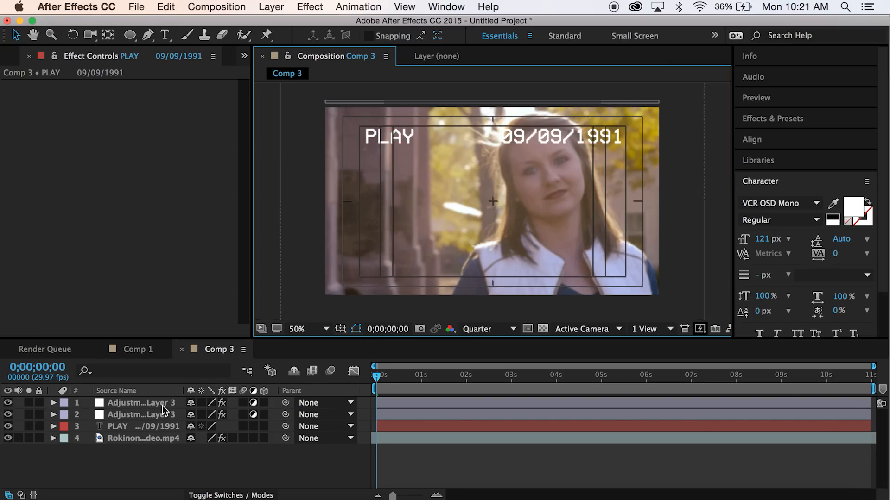
Pick a source layer in the top adjustment layer's Displacement Map Layer dropdown
left_click(141, 403)
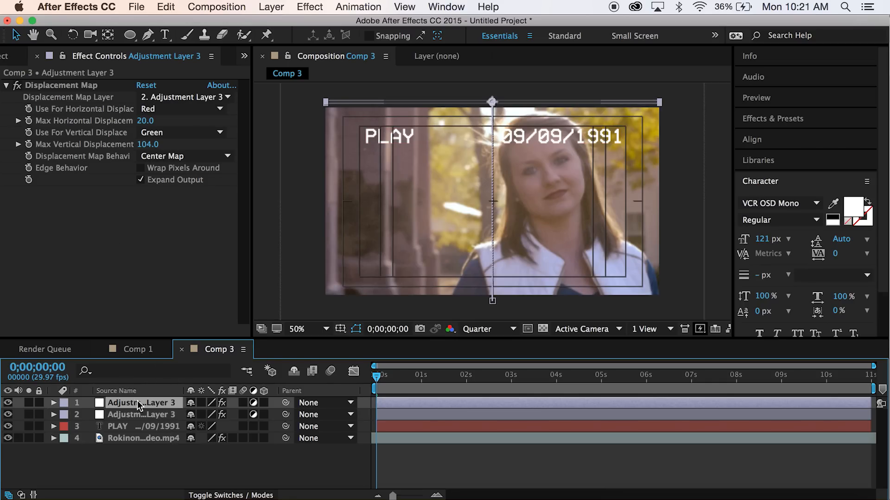
mouse_move(83, 102)
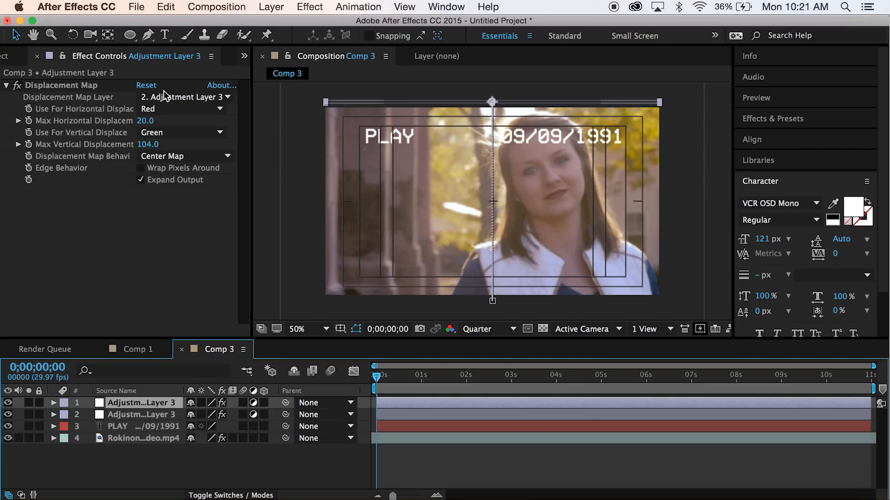
left_click(184, 97)
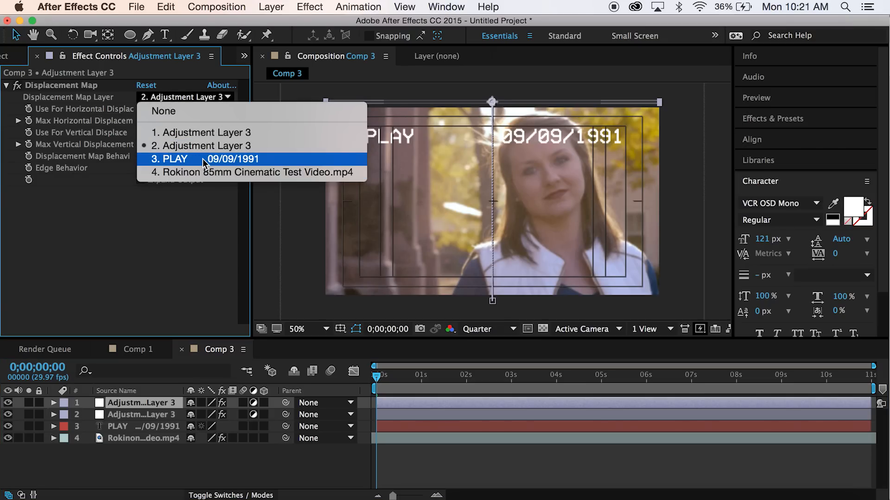
left_click(170, 158)
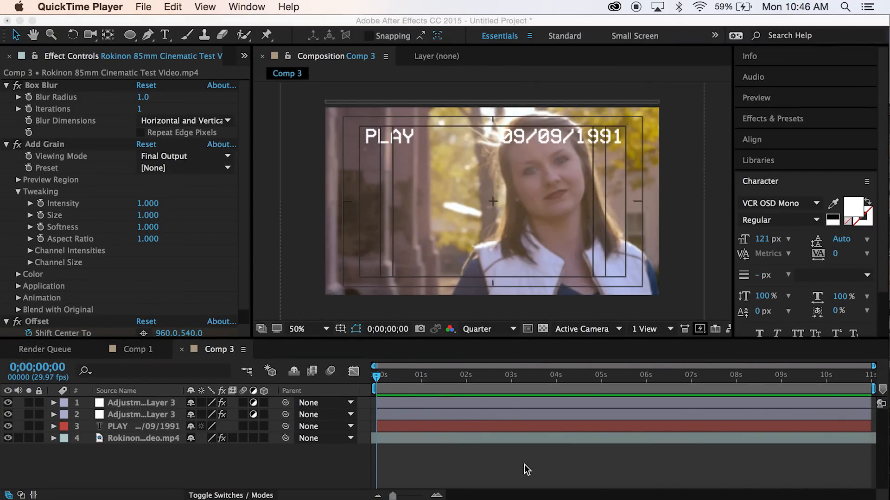
mouse_move(182, 482)
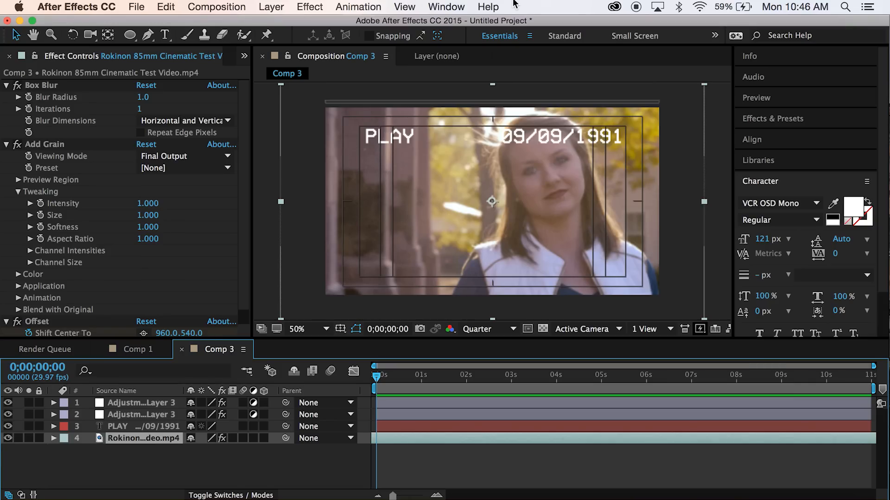
Apply Set Channels to the Rokinon footage and turn its red channel off
left_click(309, 7)
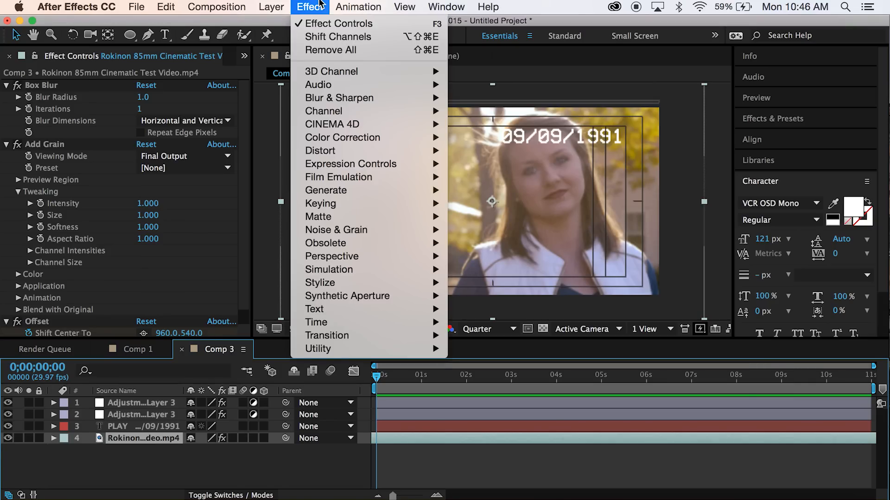
mouse_move(323, 111)
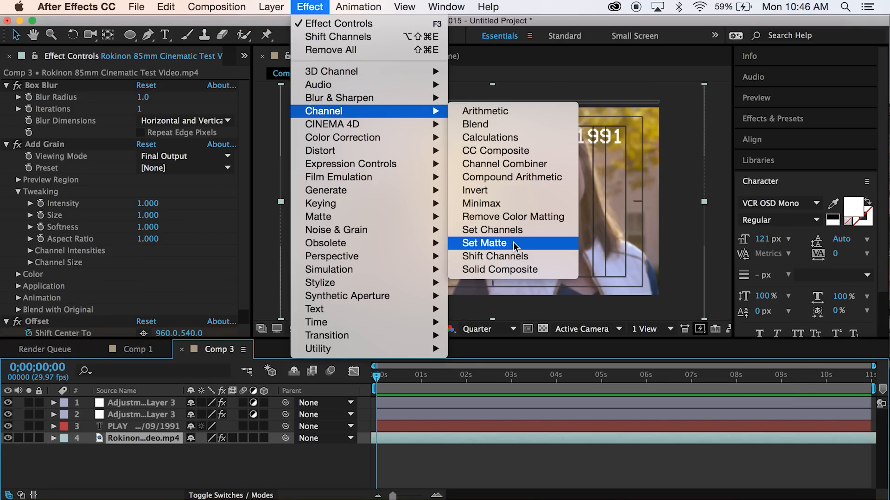
left_click(492, 230)
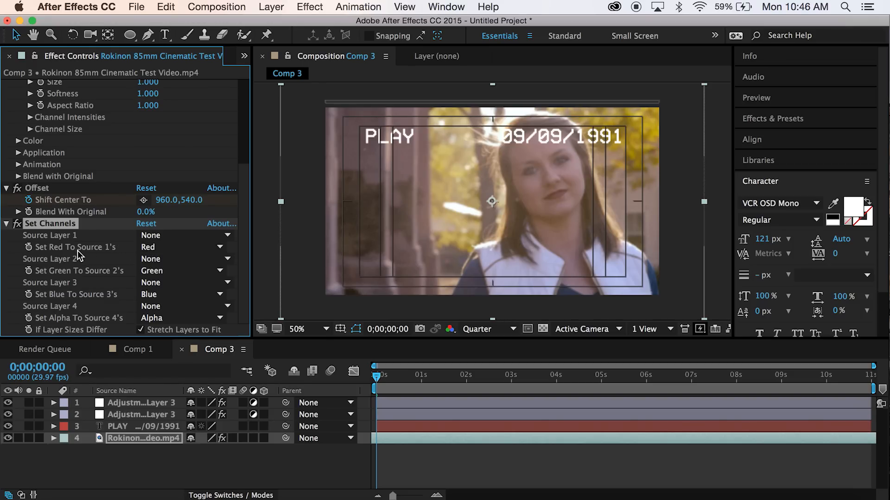
left_click(182, 247)
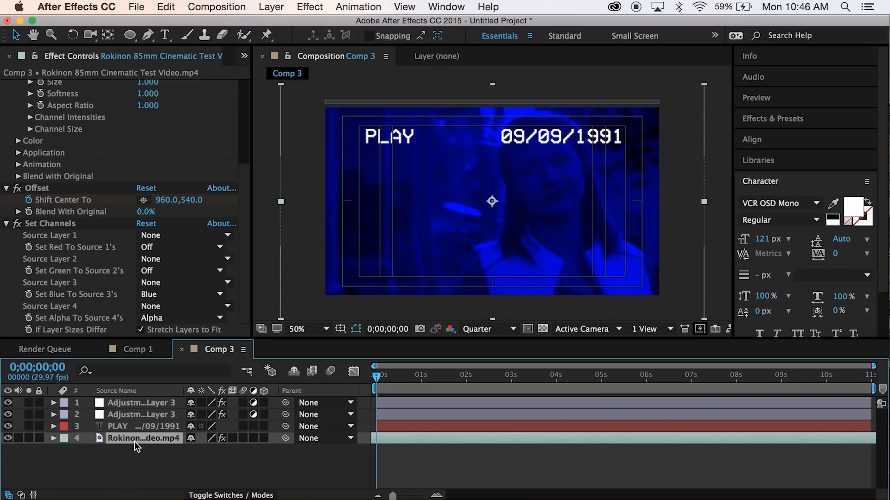
mouse_move(146, 447)
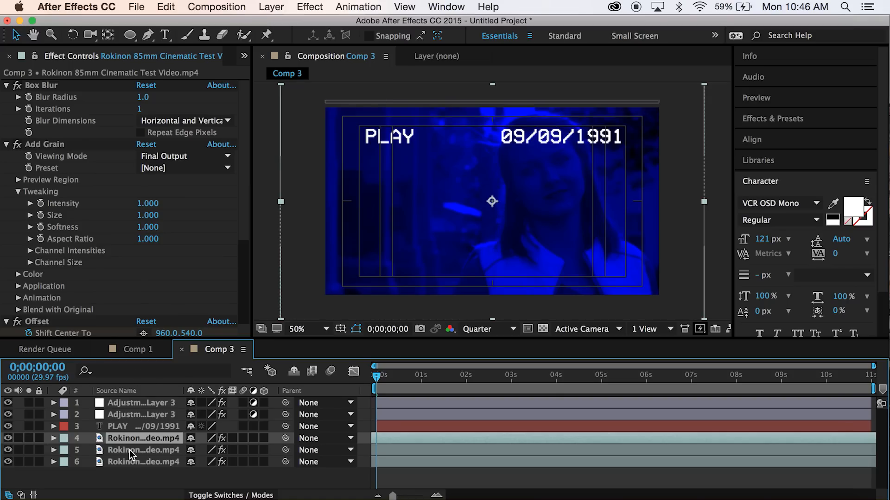
Select the second footage copy and set its Set Channels to keep only green
left_click(179, 294)
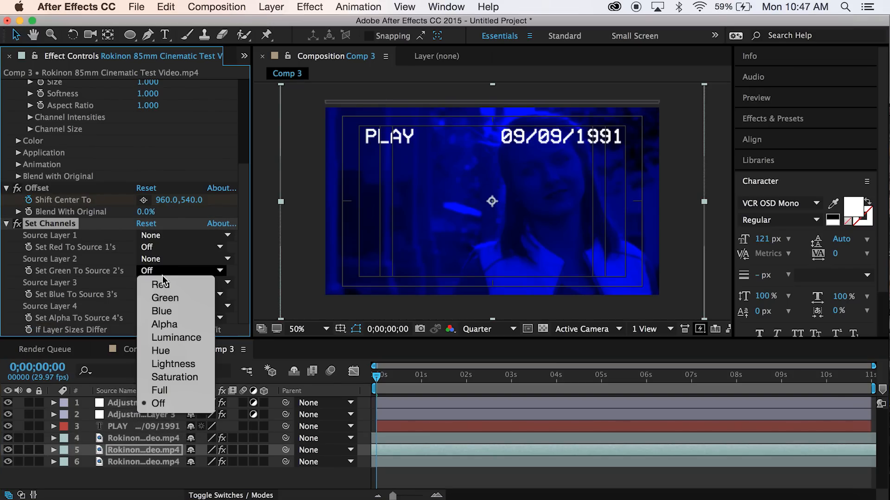
left_click(164, 298)
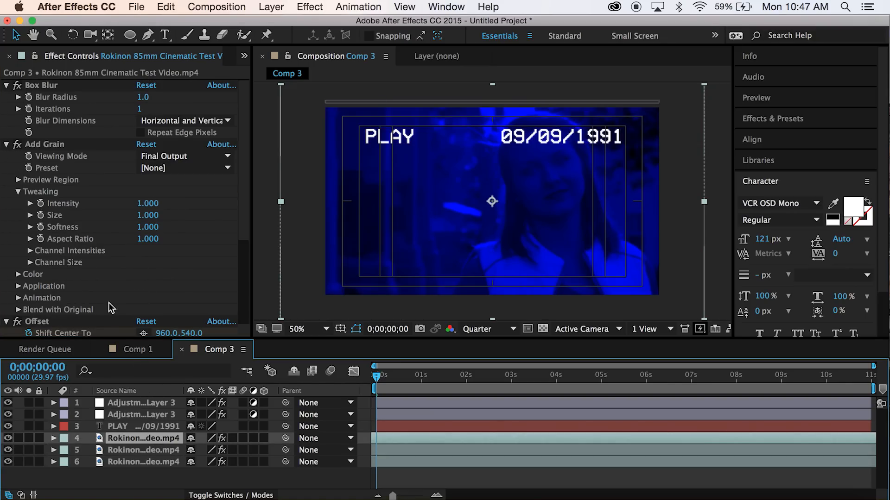
scroll("down", 3)
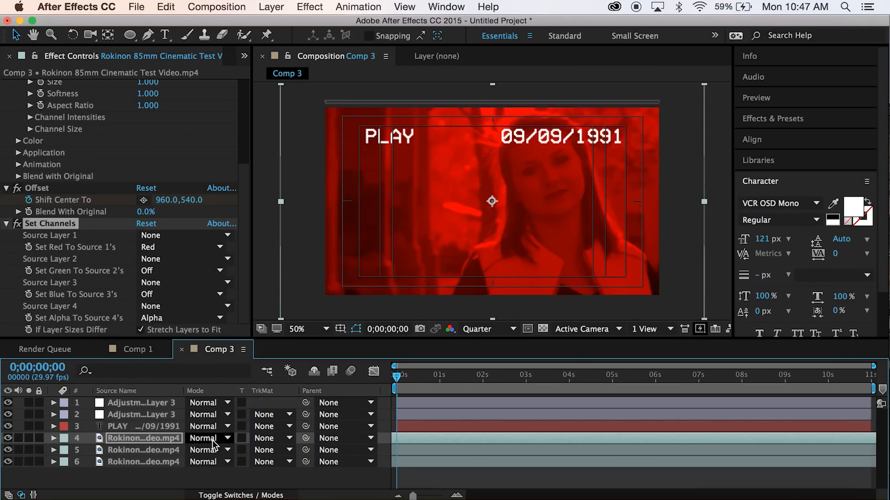
Switch the red and last footage copies to Add blending, then select the bottom copy
left_click(208, 438)
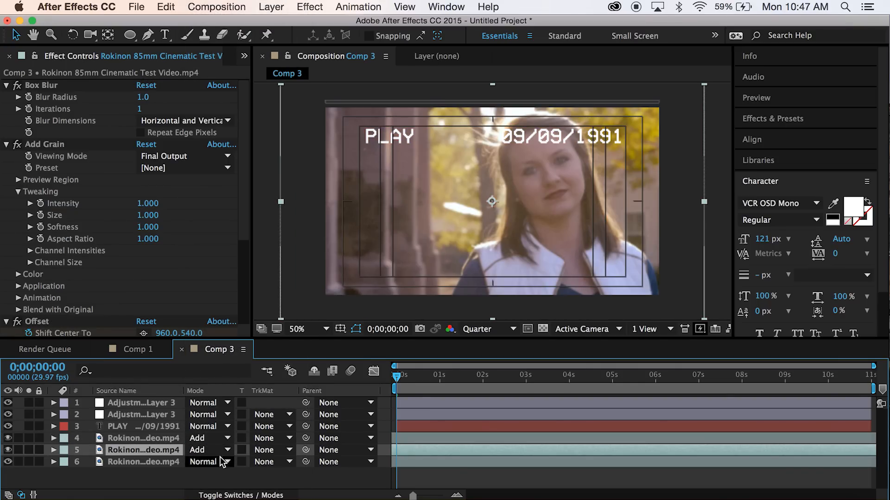
left_click(210, 462)
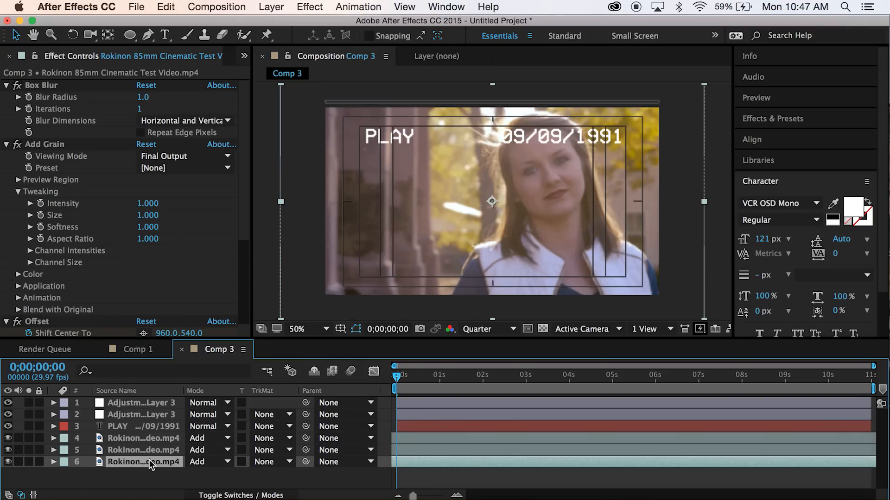
left_click(52, 461)
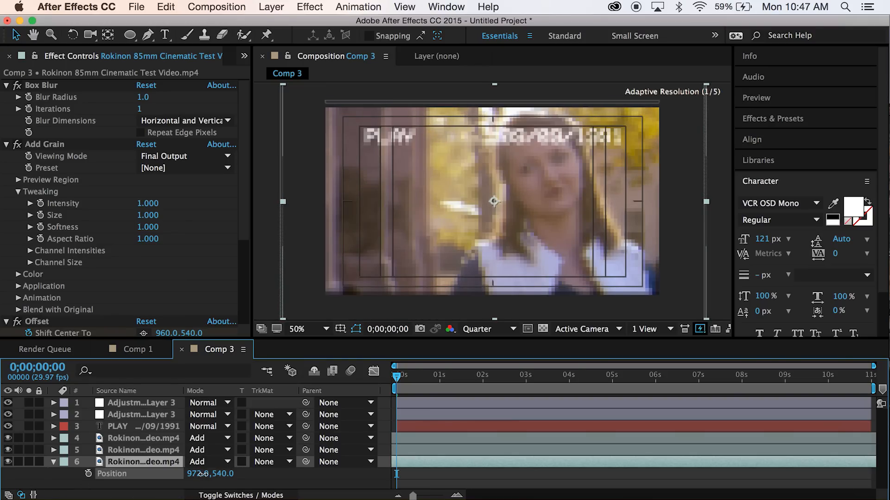
Scrub X Position to shift the bottom copy right to 983 and the middle copy left
left_click_drag(202, 473, 207, 474)
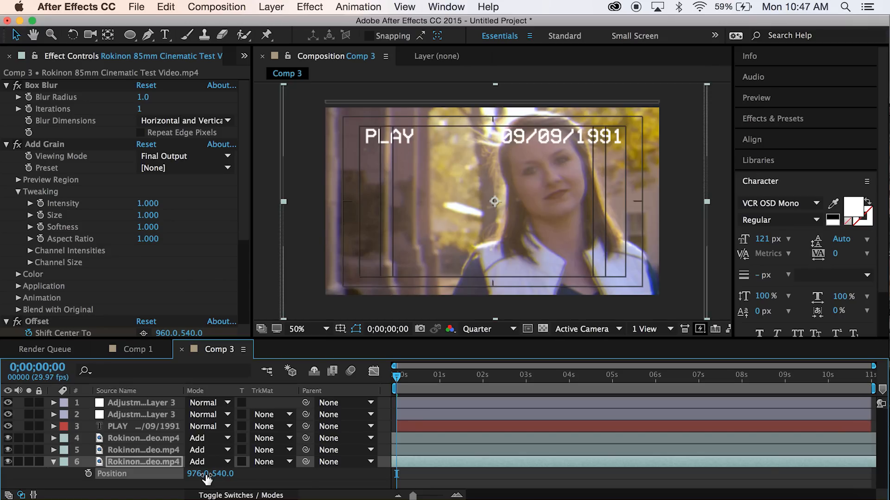
left_click_drag(196, 473, 211, 473)
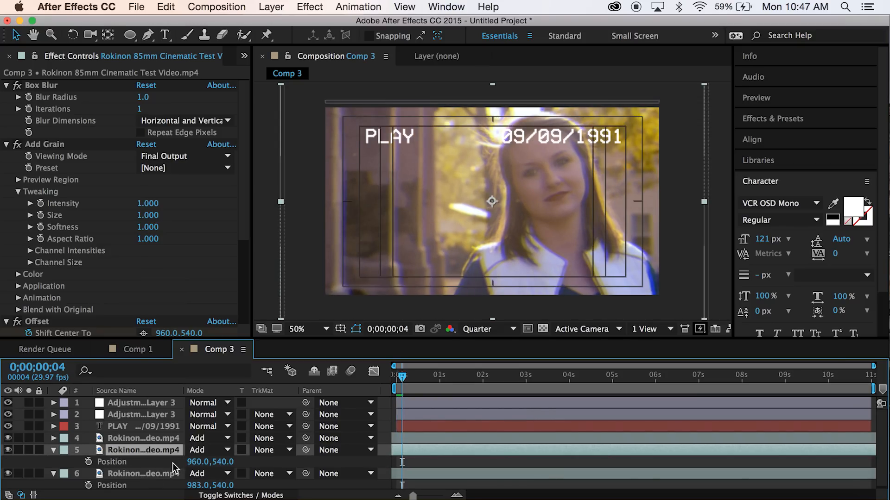
left_click_drag(210, 462, 196, 461)
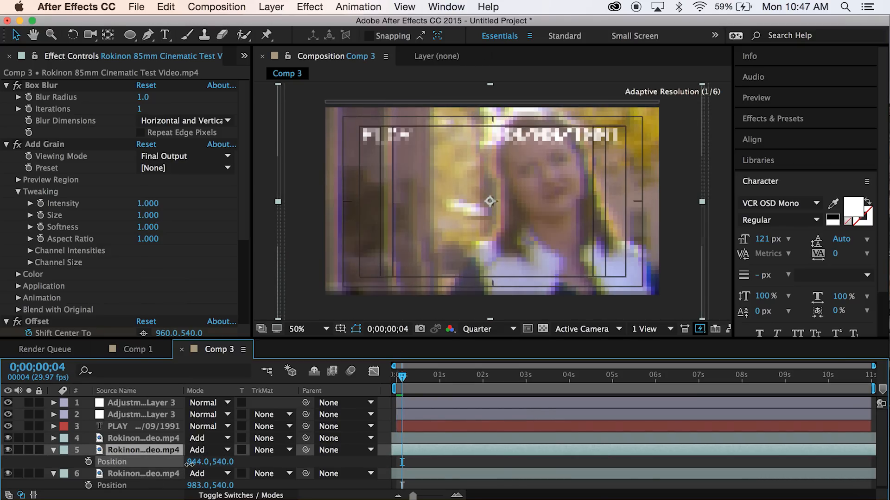